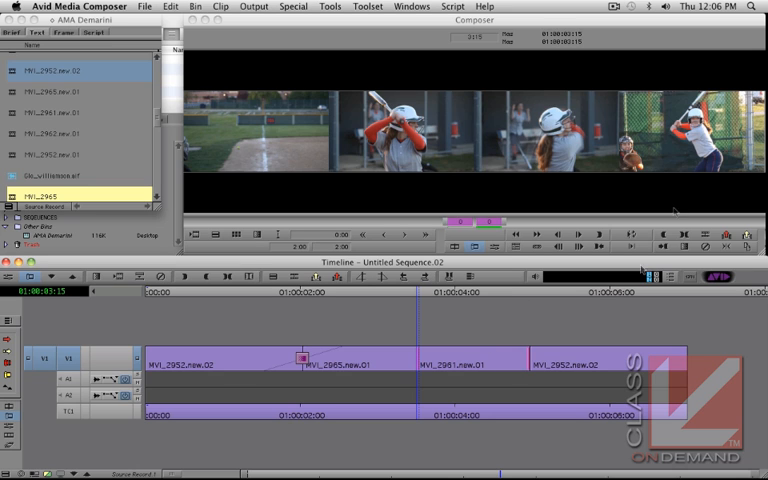
pyautogui.moveTo(633, 330)
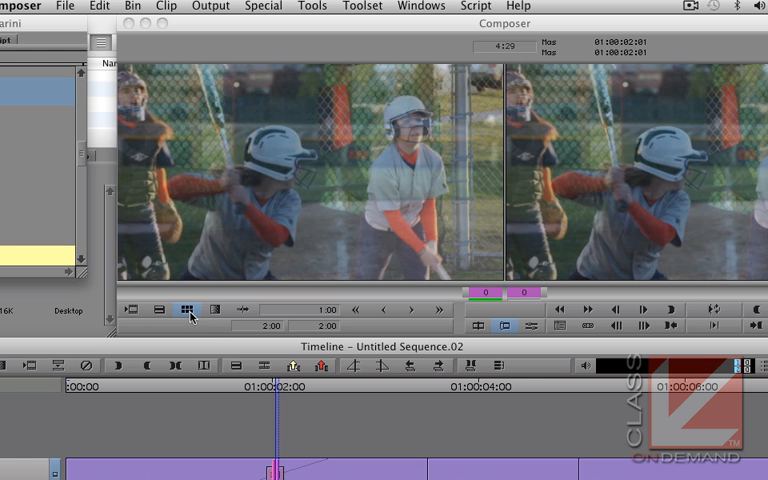
pyautogui.moveTo(188, 310)
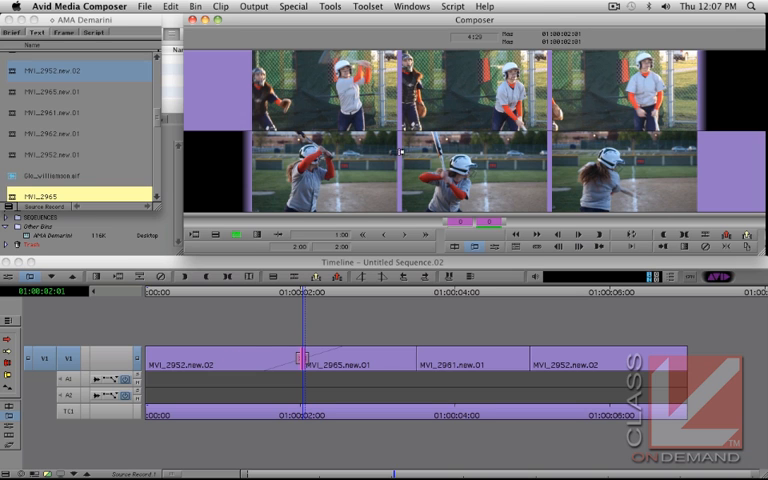
pyautogui.moveTo(370, 340)
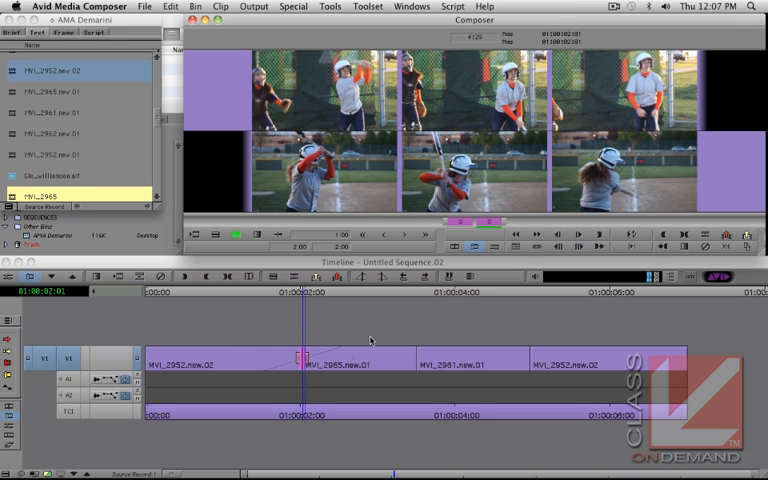
pyautogui.moveTo(350, 360)
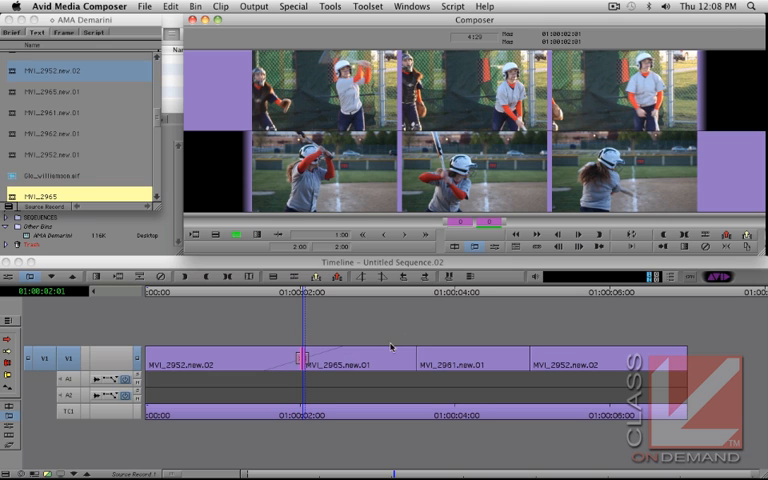
pyautogui.moveTo(565, 179)
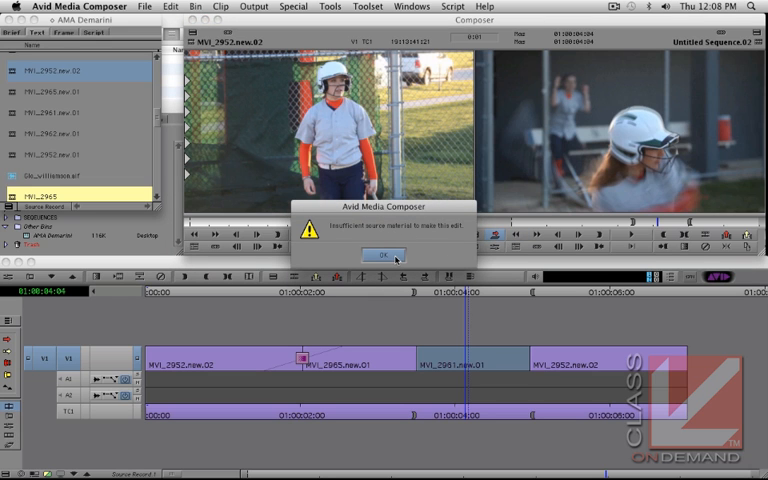
# - Dismiss the 'Insufficient source material' alert for clip MVI_2952.new.02 with OK
pyautogui.click(380, 254)
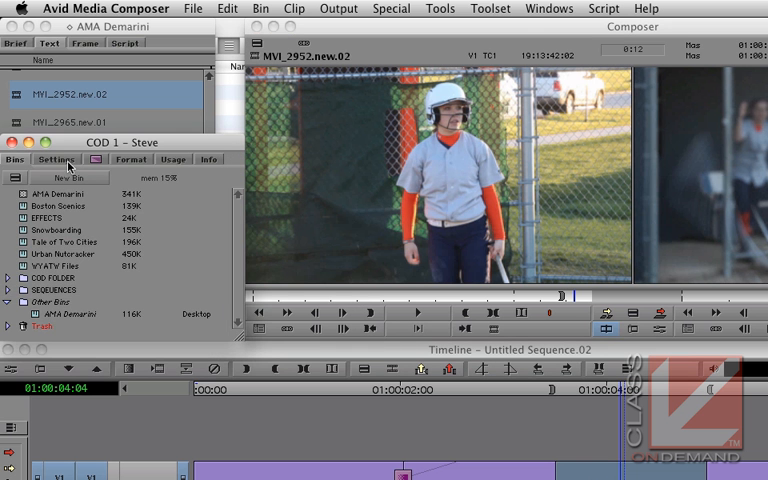
# - Turn on Phantom Marks in the Composer settings' Edit options
pyautogui.click(57, 159)
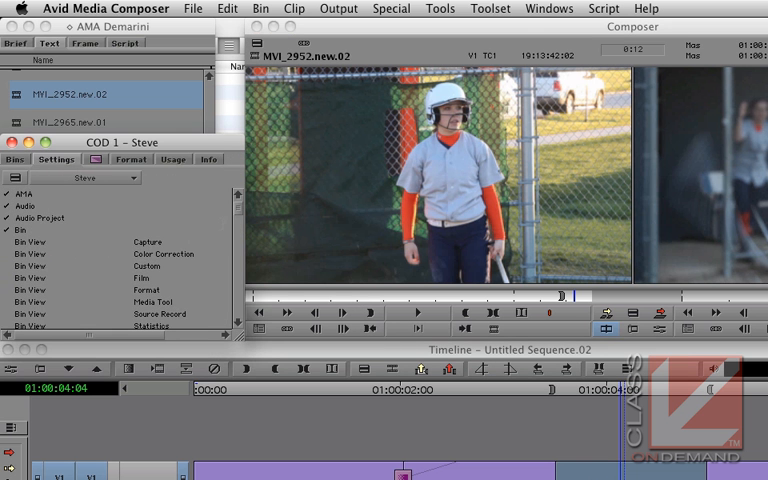
pyautogui.scroll(-3)
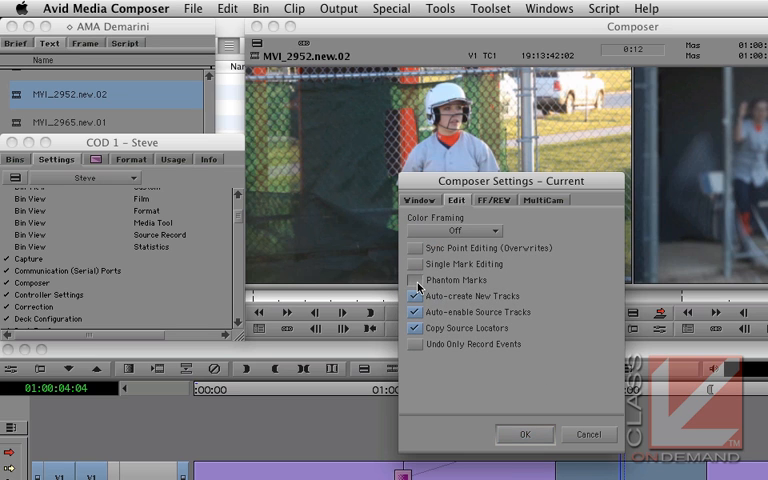
pyautogui.click(524, 434)
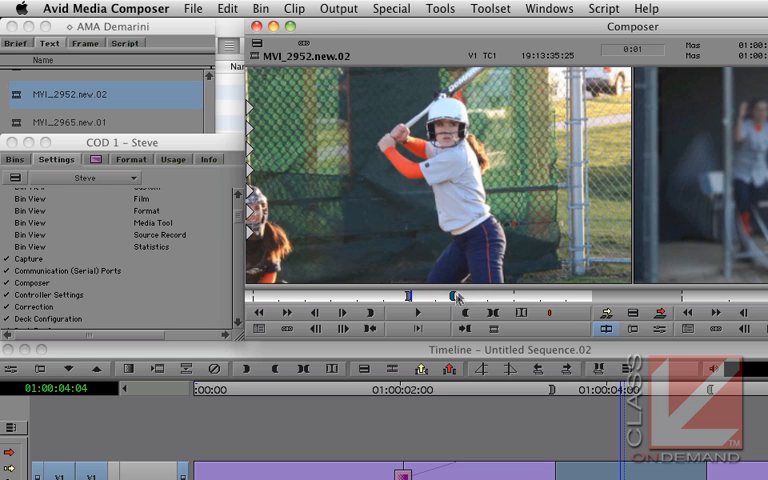
pyautogui.moveTo(420, 300)
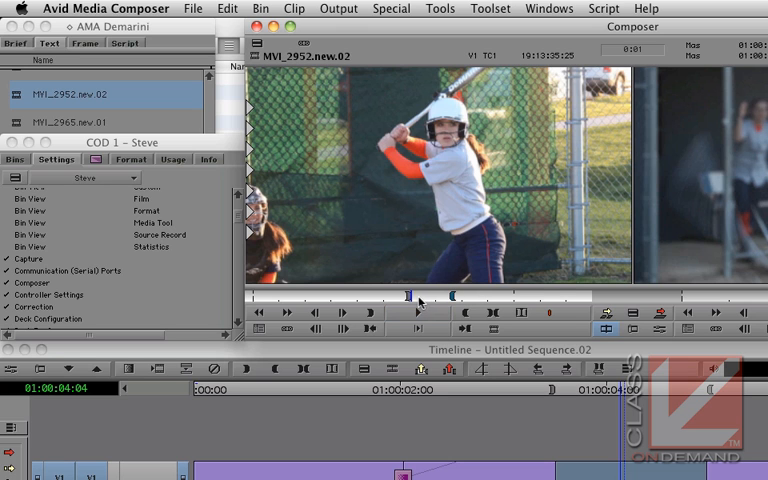
# - Mark an IN point on source clip MVI_2952.new.02 to reveal its phantom mark
pyautogui.click(417, 311)
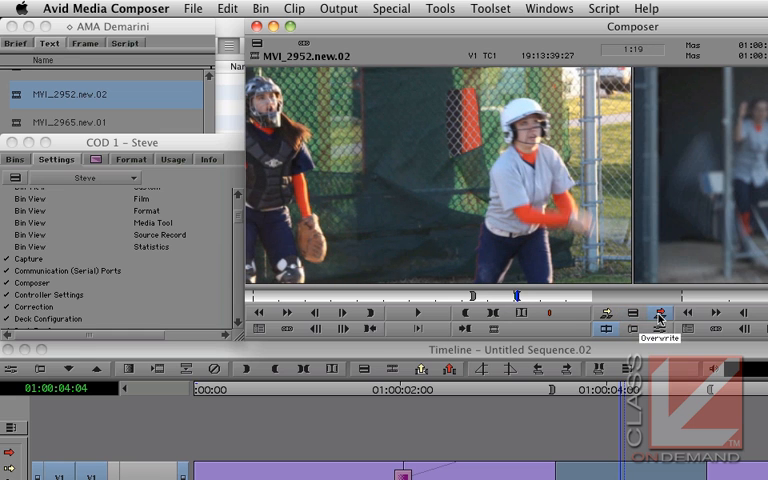
pyautogui.moveTo(512, 352)
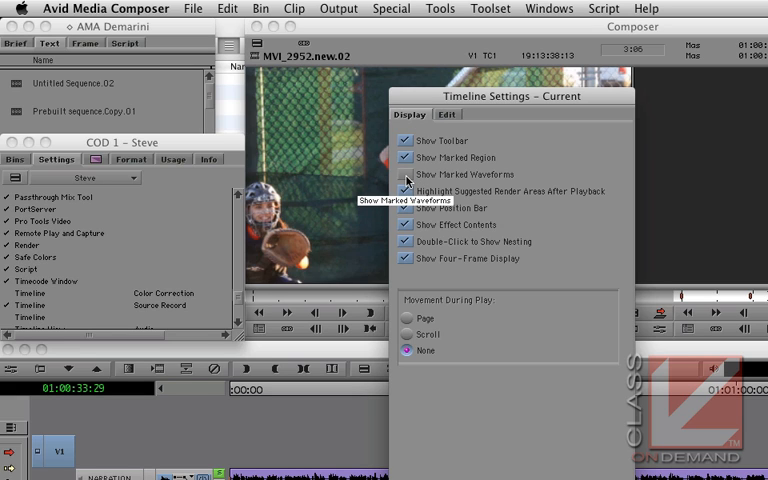
# - Enable Show Marked Waveforms on the Timeline Settings Display tab
pyautogui.click(408, 174)
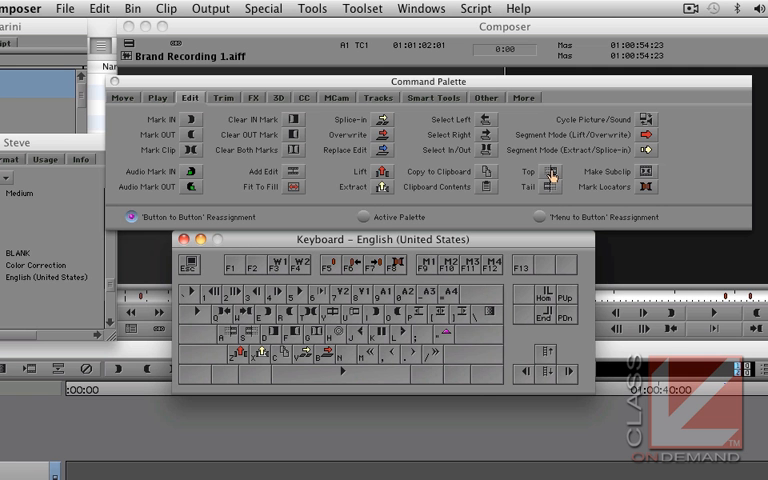
pyautogui.moveTo(481, 234)
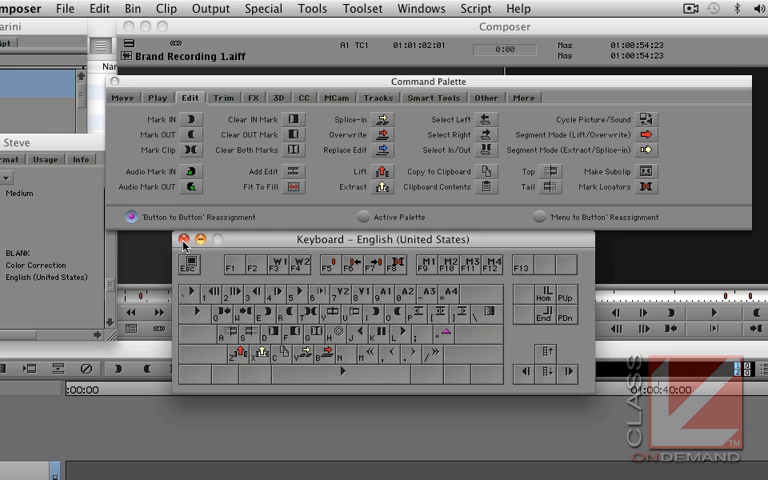
# - Close the Keyboard settings window, keeping the Command Palette open
pyautogui.click(184, 246)
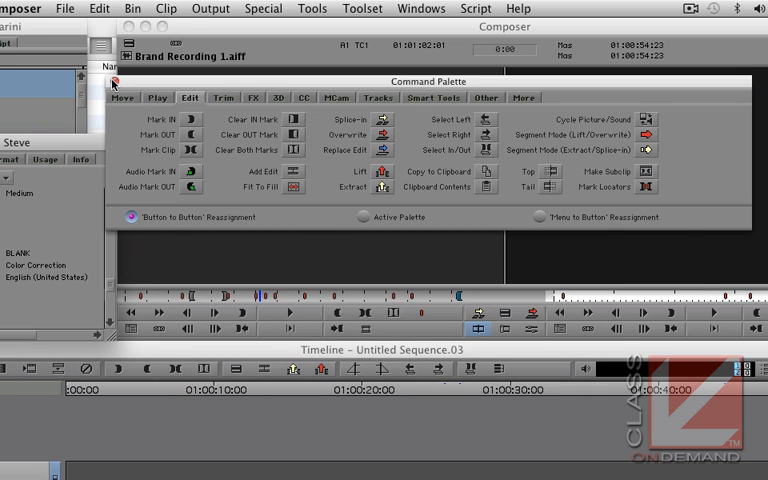
# - Close the Command Palette above the composer
pyautogui.click(117, 81)
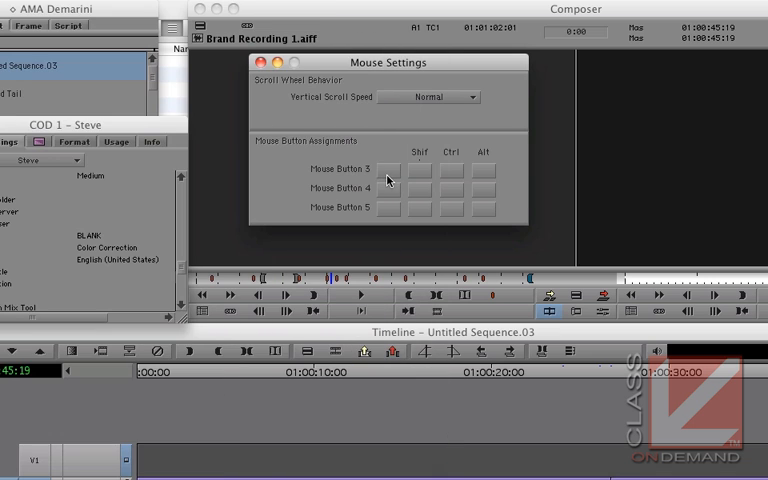
# - Keep the Mouse Settings vertical scroll speed at Normal
pyautogui.click(437, 97)
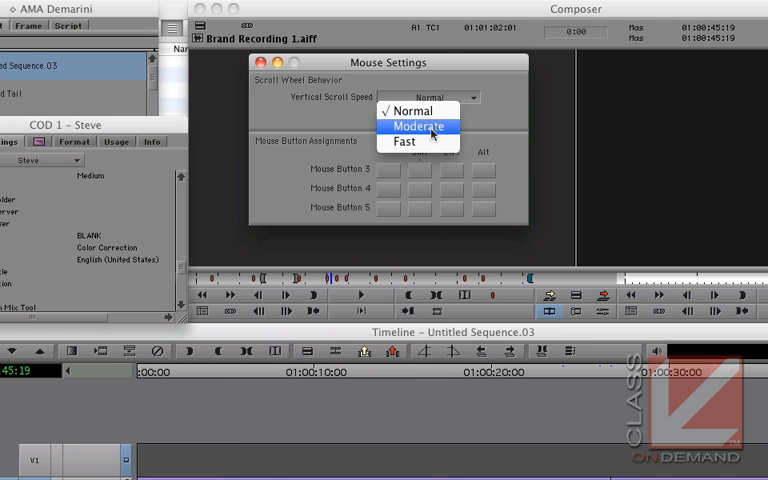
pyautogui.click(405, 111)
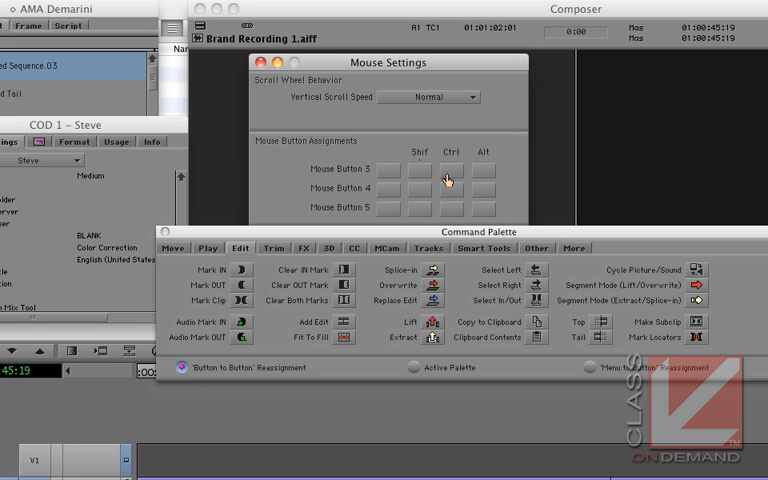
pyautogui.moveTo(345, 325)
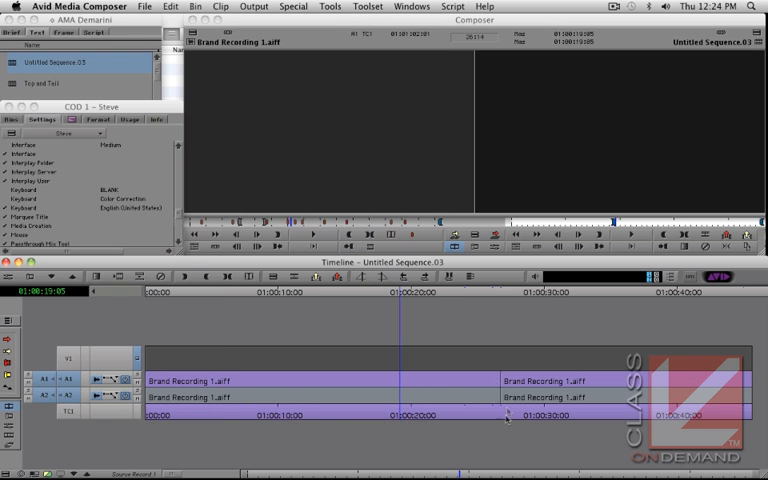
pyautogui.moveTo(240, 382)
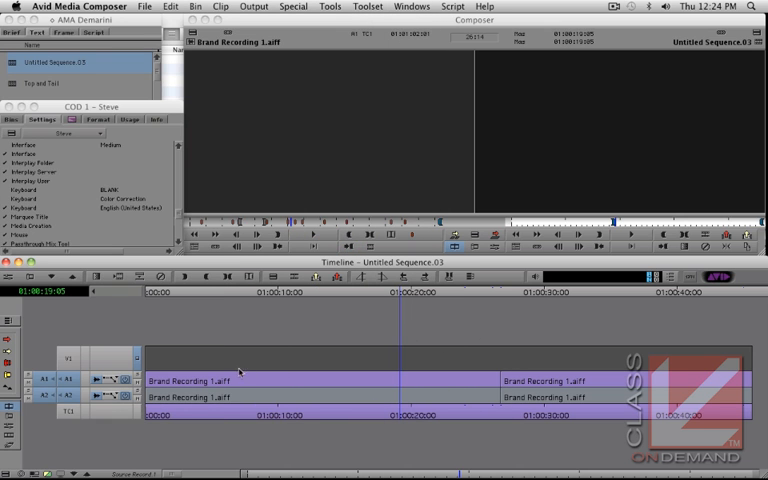
pyautogui.moveTo(393, 363)
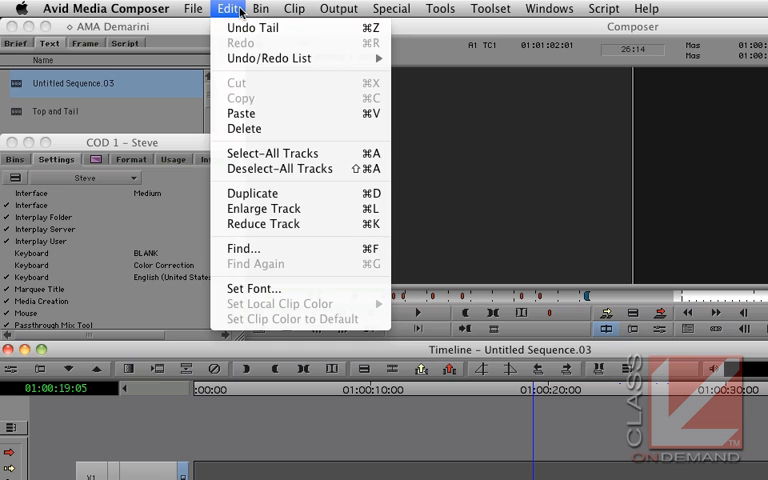
pyautogui.moveTo(253, 27)
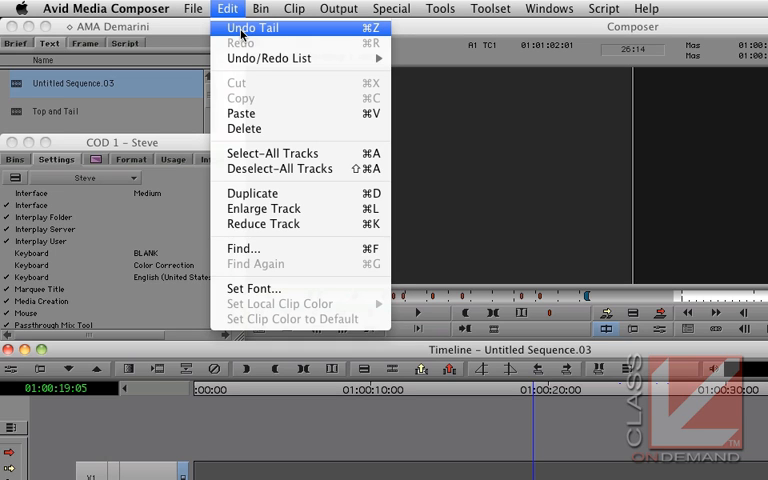
pyautogui.moveTo(240, 43)
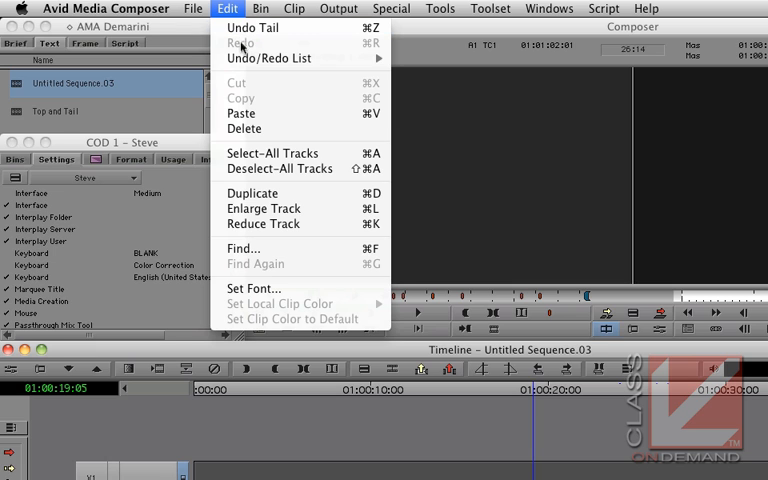
pyautogui.moveTo(268, 58)
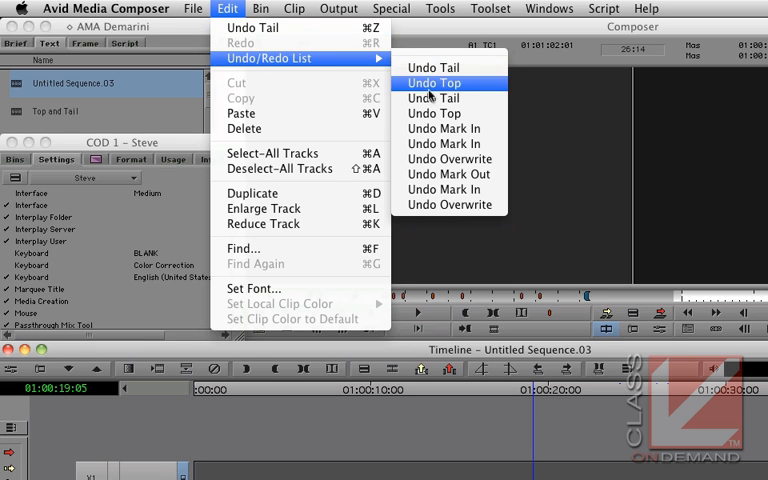
pyautogui.moveTo(449, 204)
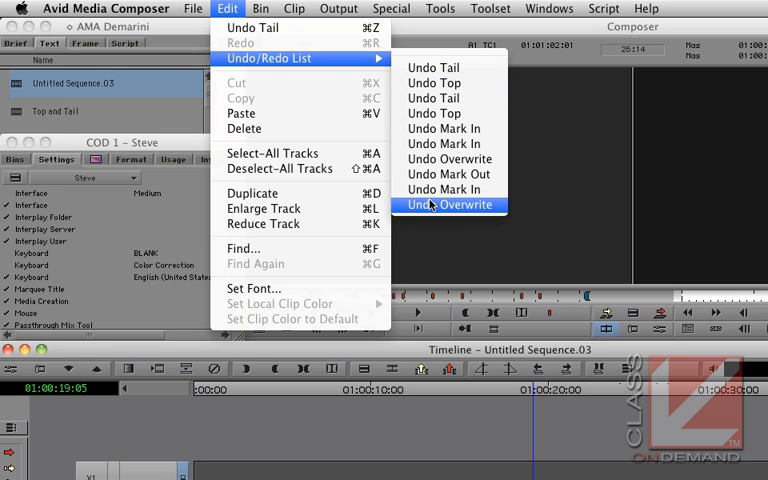
# - Show the Edit menu's Undo/Redo List, from Undo Tail back to Undo Overwrite
pyautogui.click(449, 204)
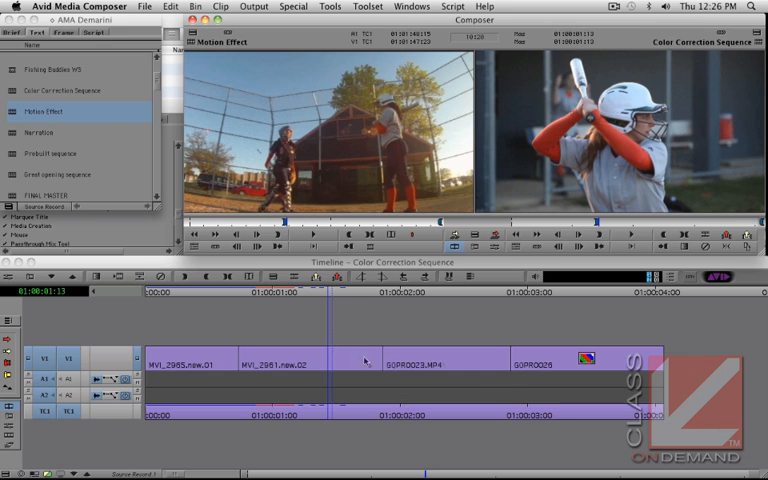
pyautogui.moveTo(379, 350)
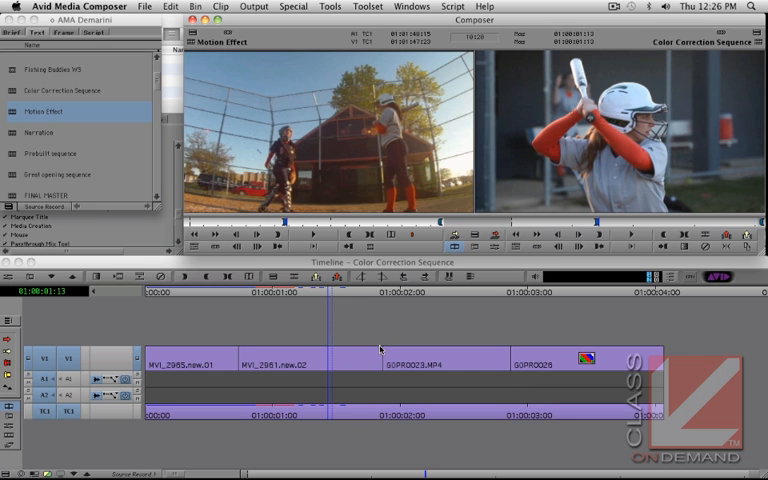